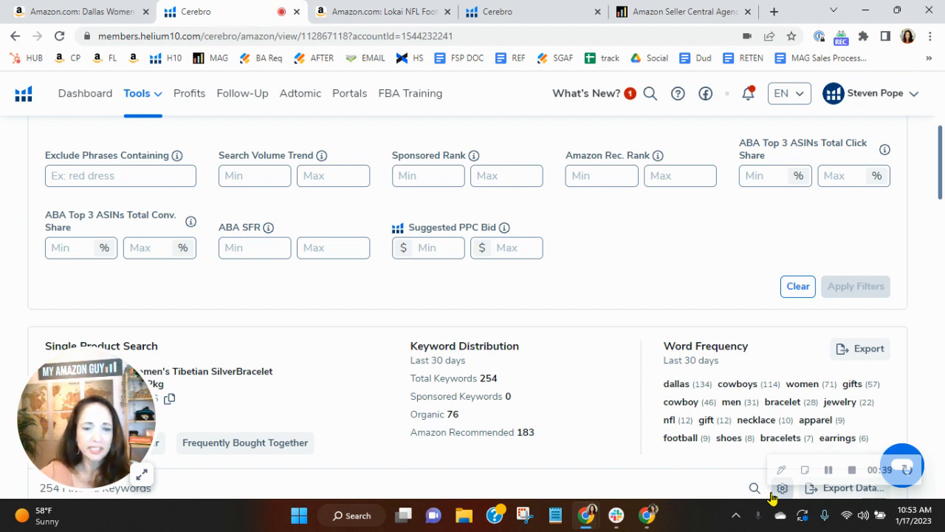
mouse_move(630, 348)
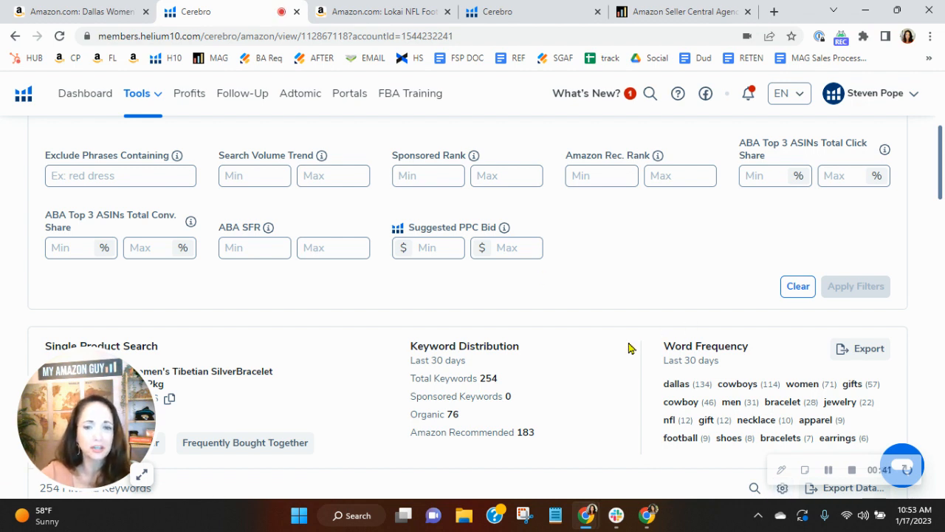
mouse_move(607, 328)
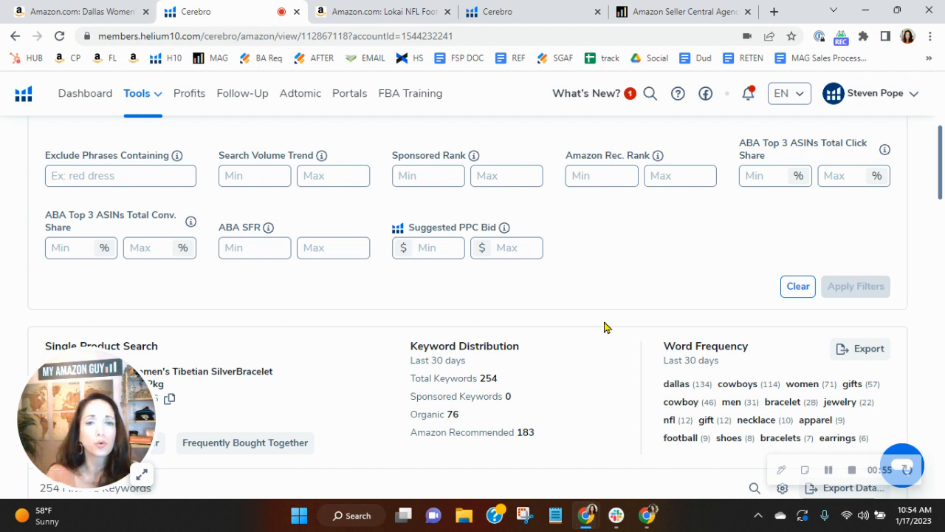
mouse_move(559, 436)
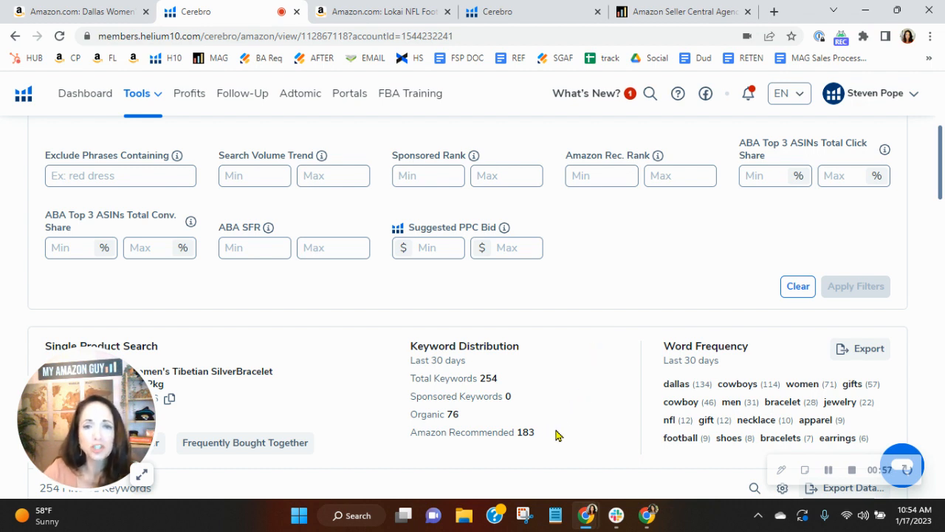
mouse_move(579, 349)
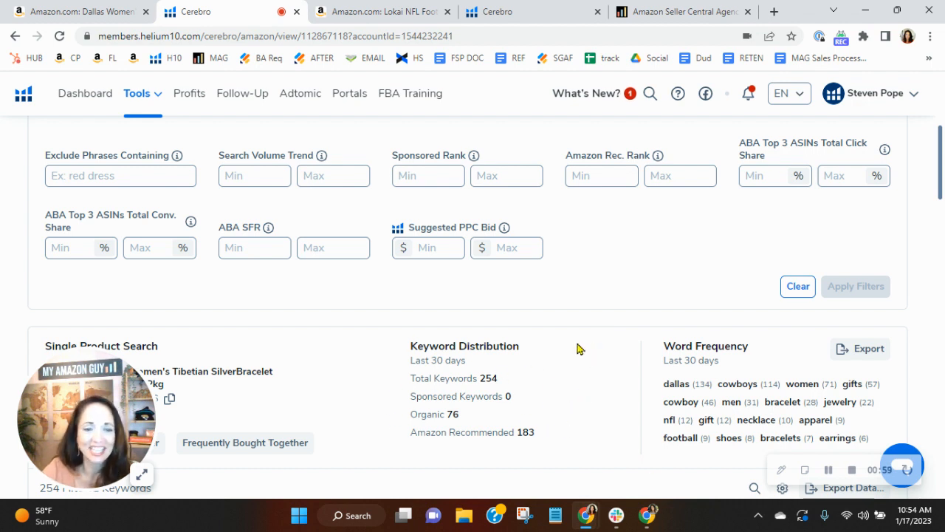
mouse_move(644, 396)
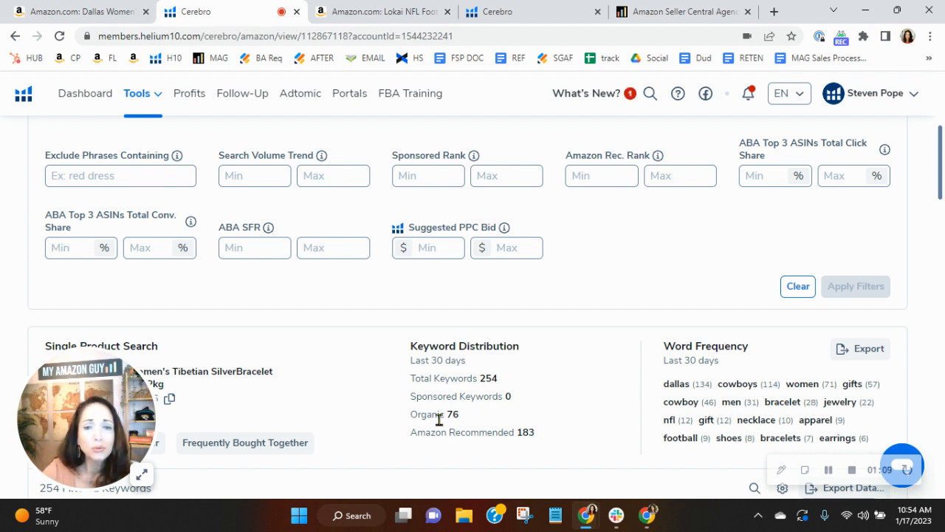
Sort the 254 keywords by search volume descending, putting "gift" at 28,465 searches on top, and review the list.
left_click_drag(87, 420, 588, 284)
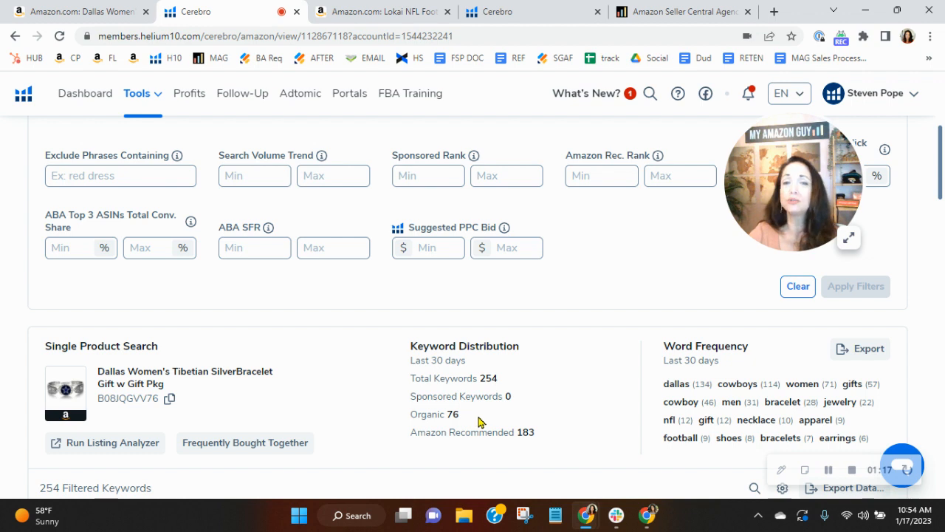
scroll("down", 3)
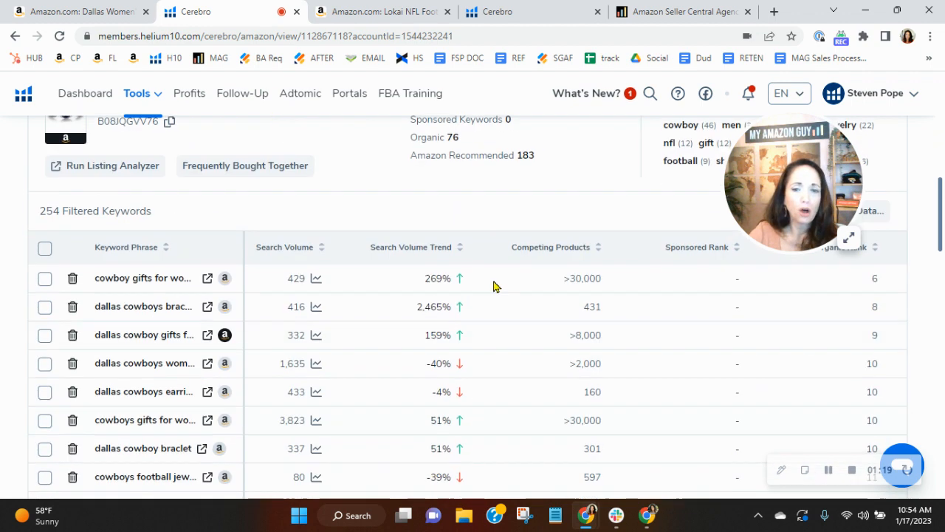
left_click(284, 247)
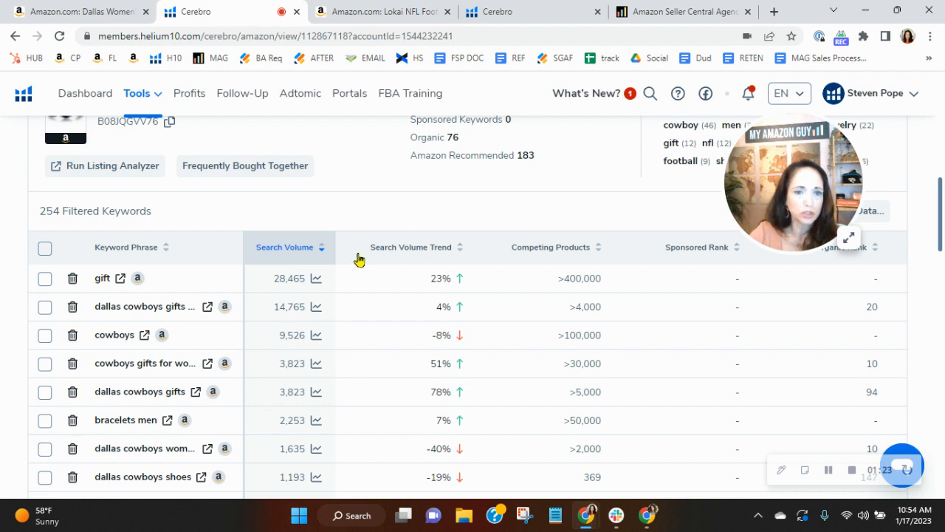
scroll("down", 3)
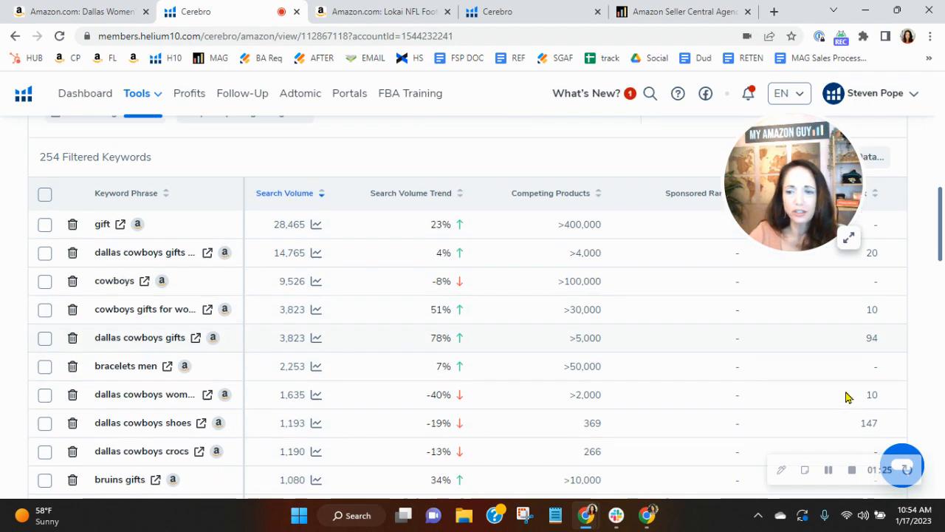
scroll("down", 3)
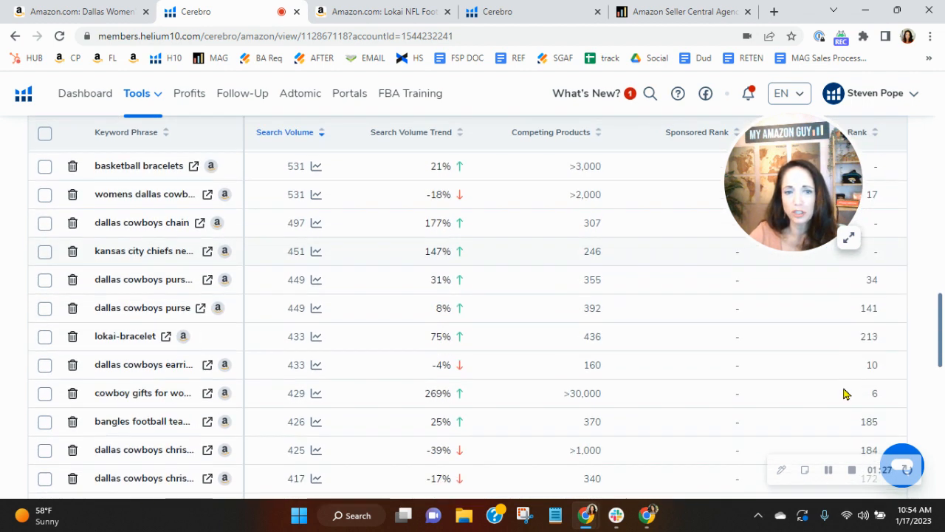
scroll("down", 3)
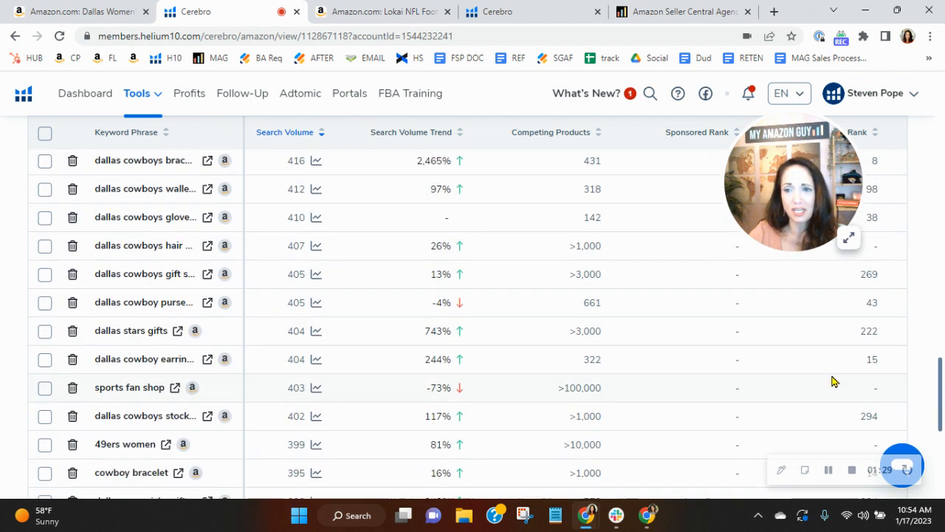
mouse_move(806, 393)
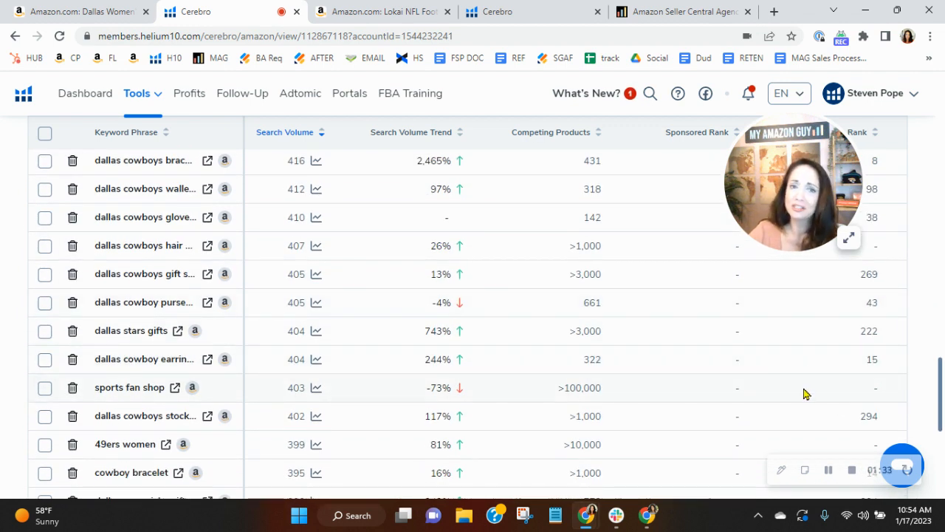
mouse_move(818, 322)
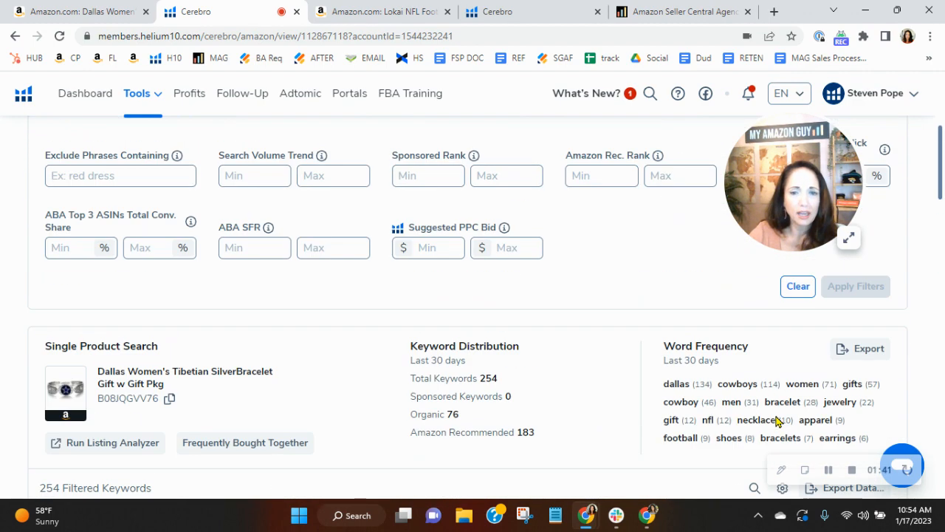
scroll("down", 3)
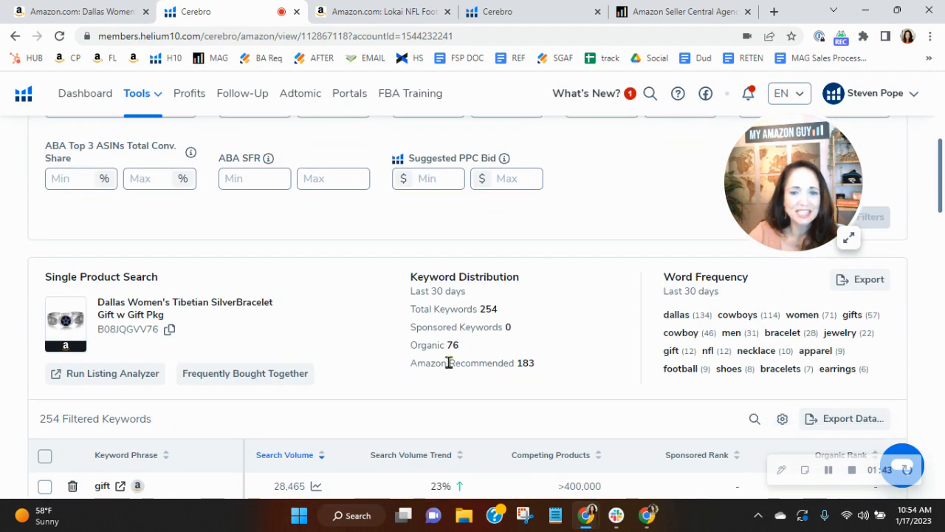
mouse_move(567, 356)
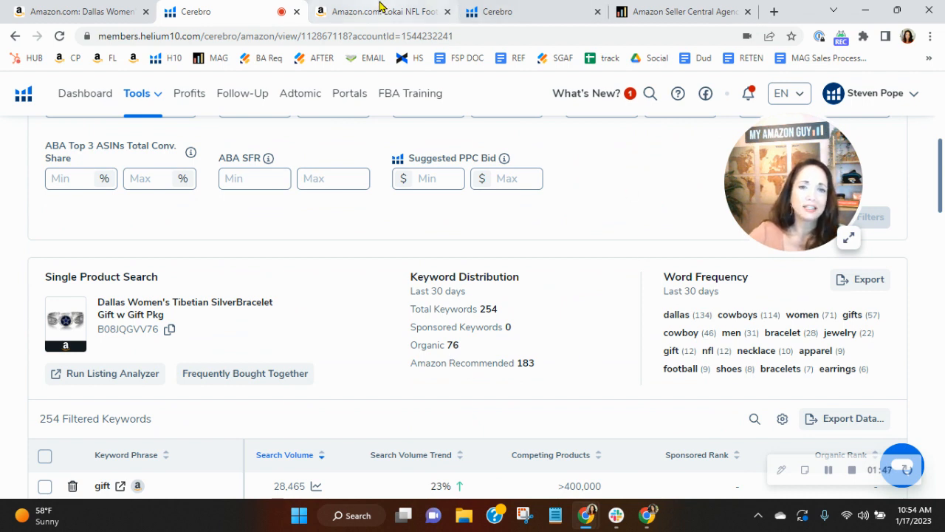
Switch to the competitor's Lokai NFL beaded bracelet listing on Amazon.
left_click(382, 12)
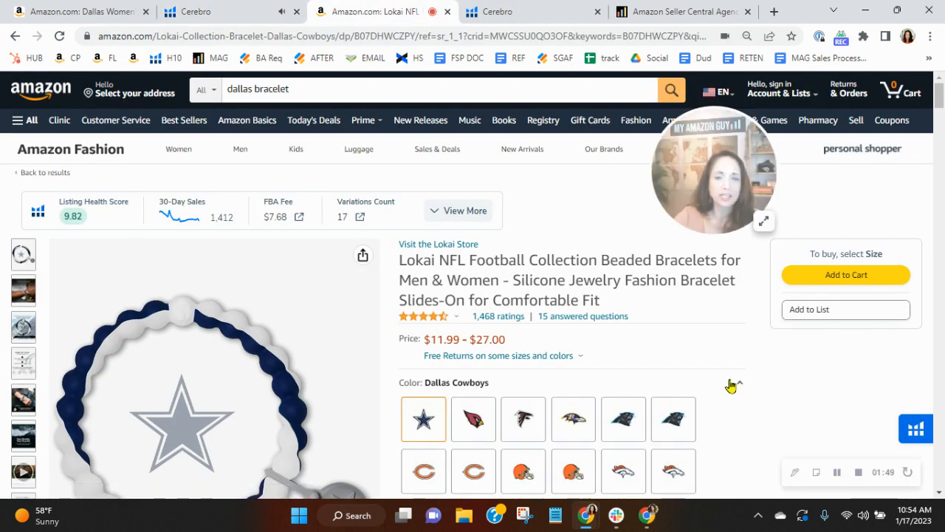
left_click(81, 12)
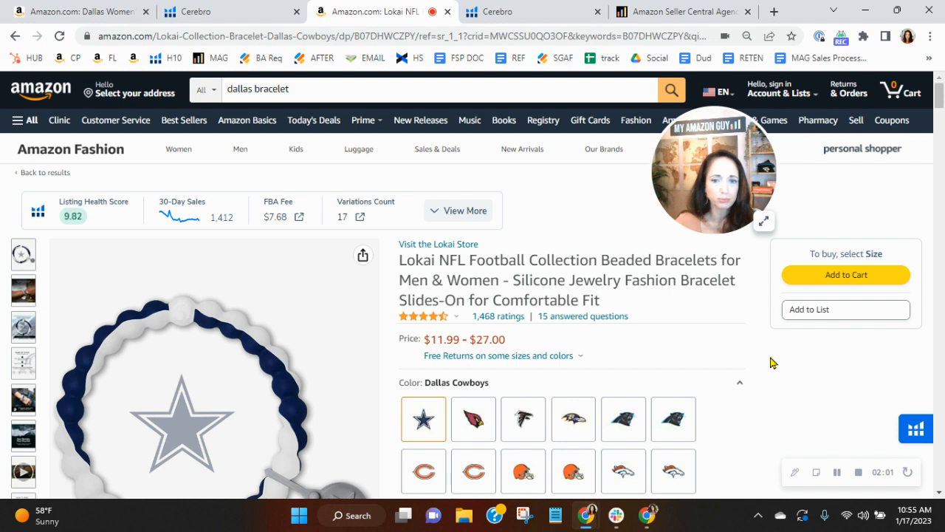
mouse_move(674, 338)
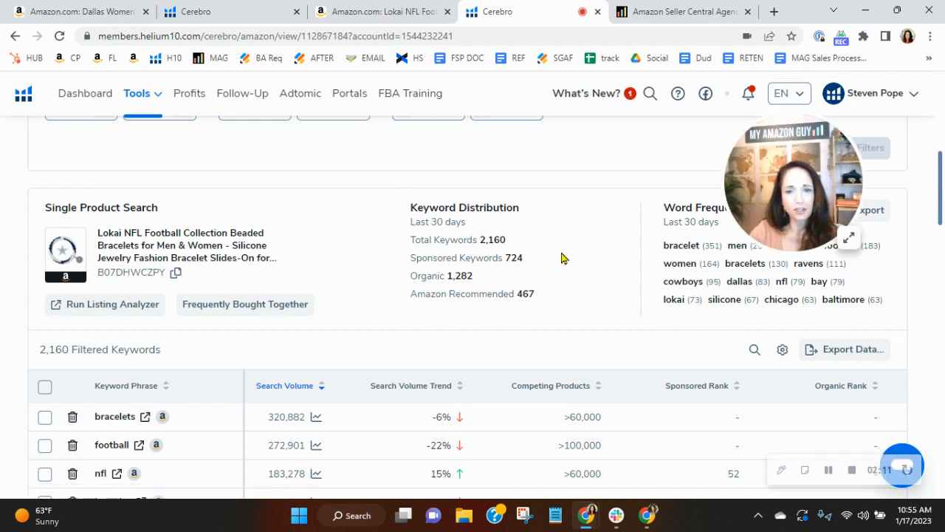
mouse_move(506, 284)
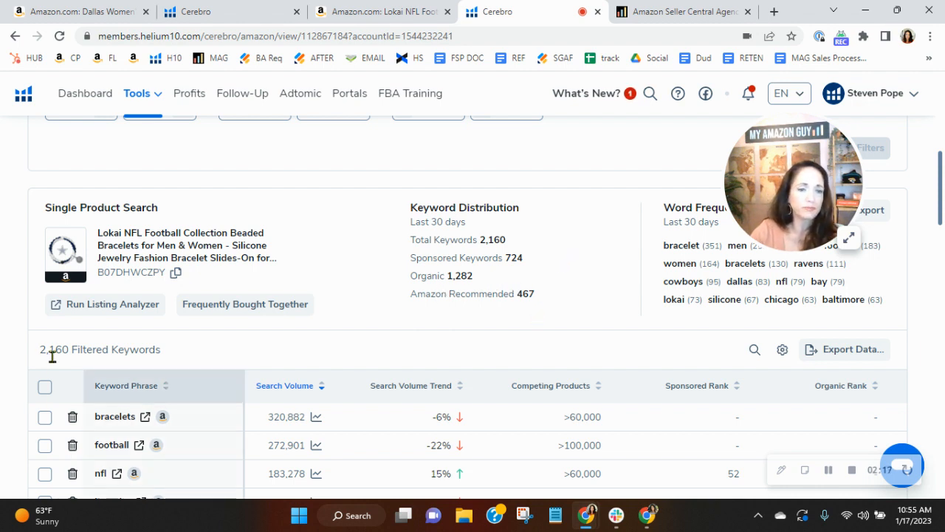
mouse_move(284, 328)
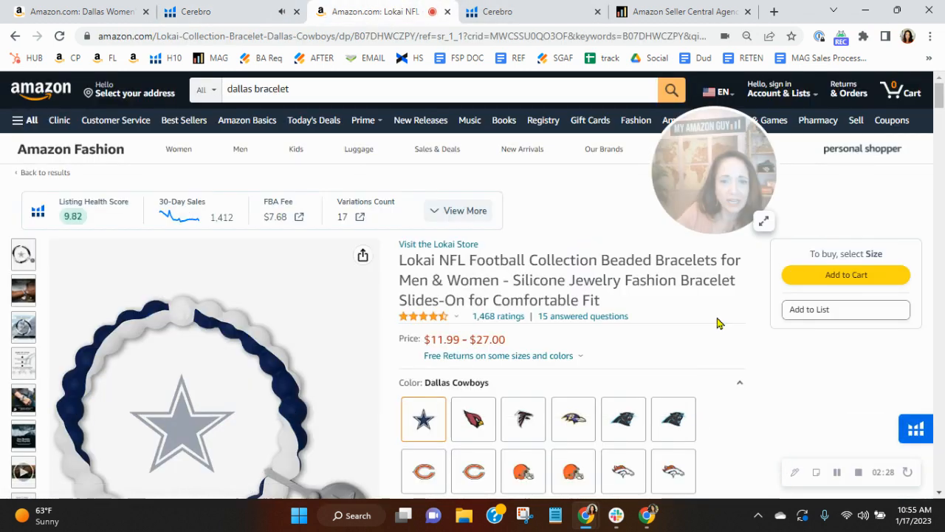
Return to the Dallas Women's Tibetan Silver Bracelet listing at $23.95 on Amazon.
left_click(77, 12)
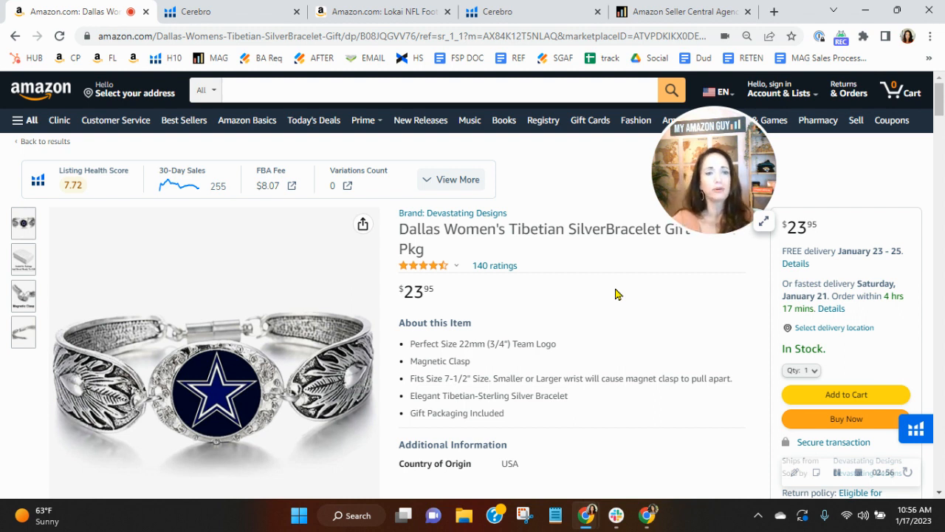
mouse_move(10, 356)
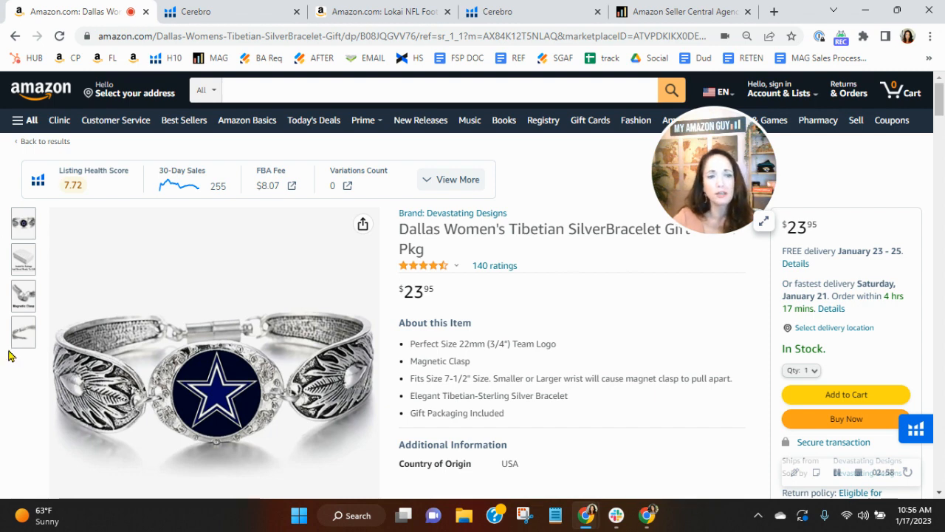
scroll("down", 3)
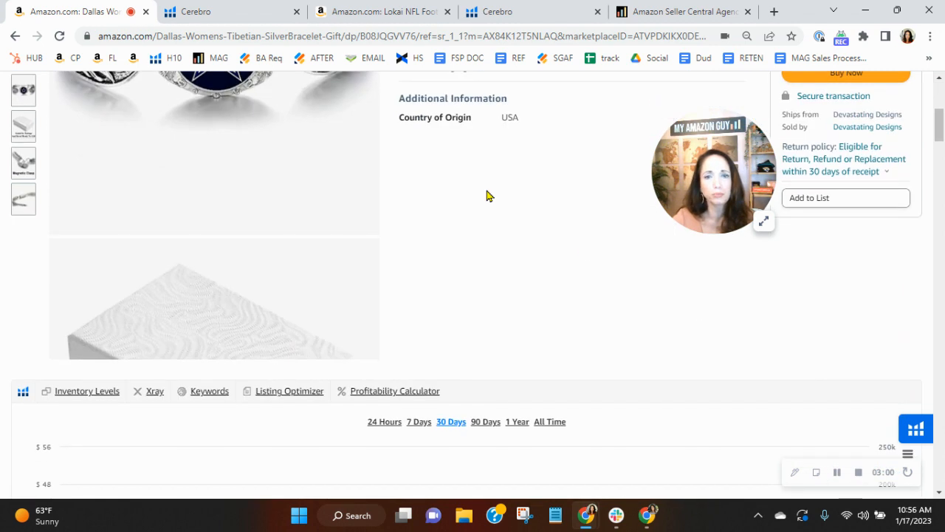
left_click(384, 12)
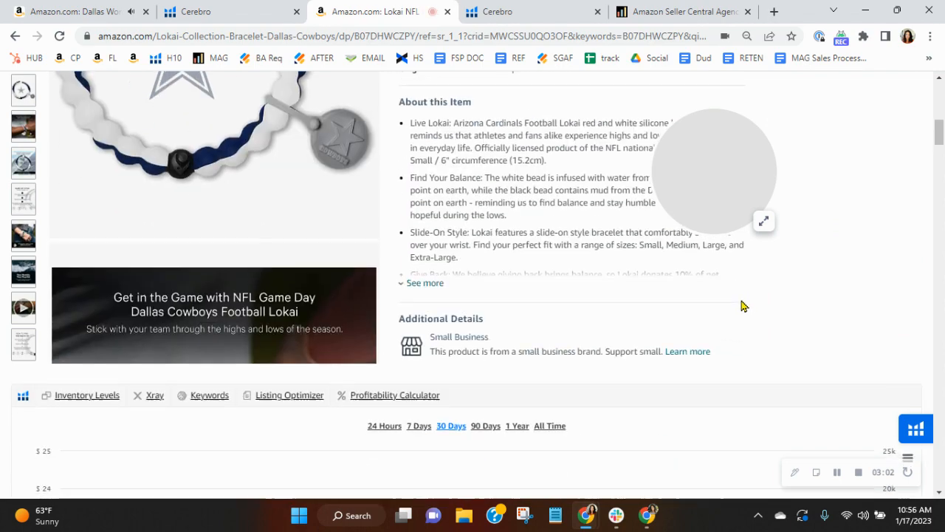
scroll("down", 3)
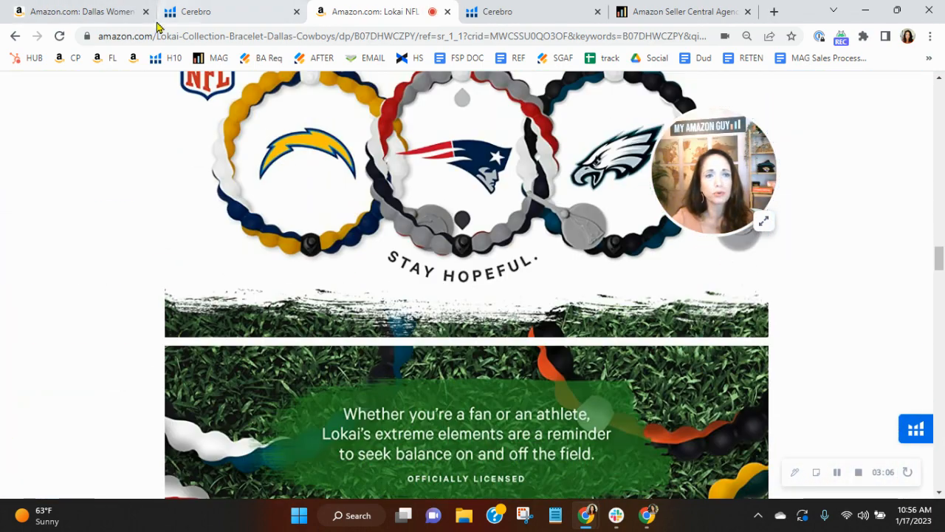
left_click(73, 12)
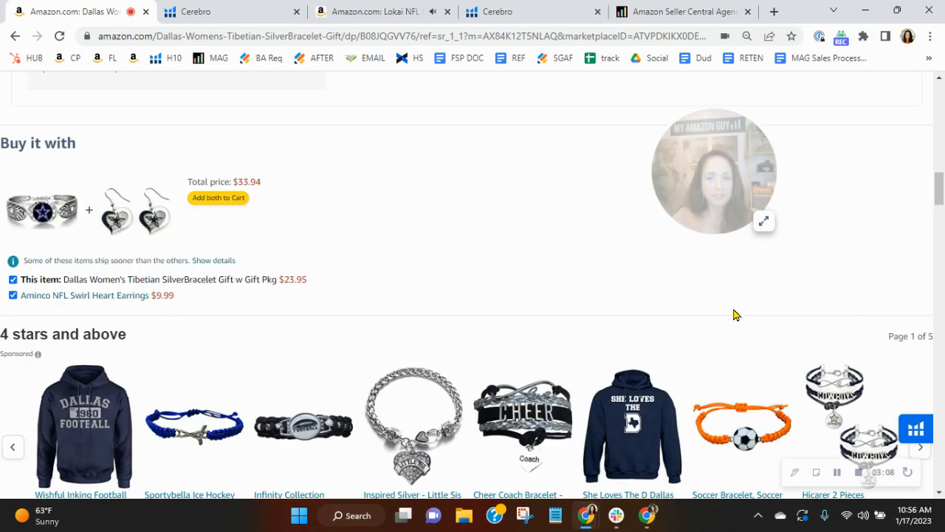
scroll("down", 3)
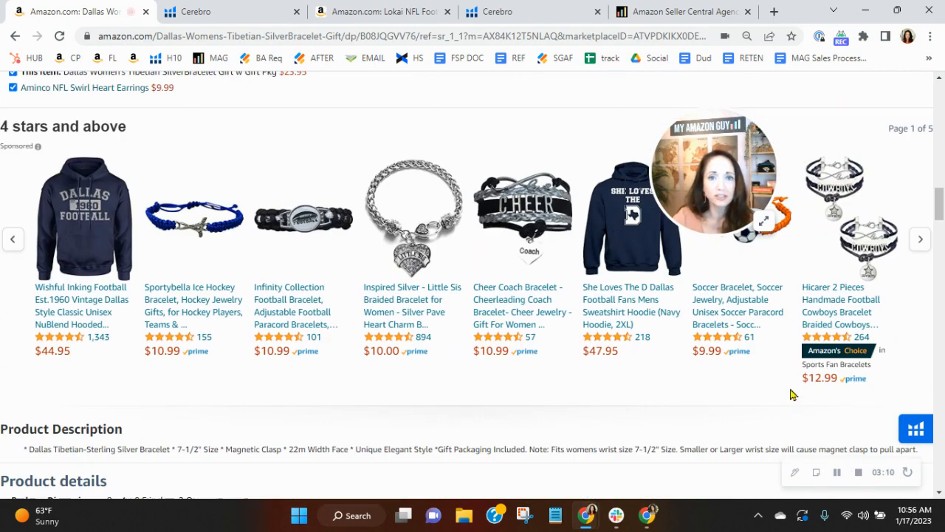
scroll("down", 3)
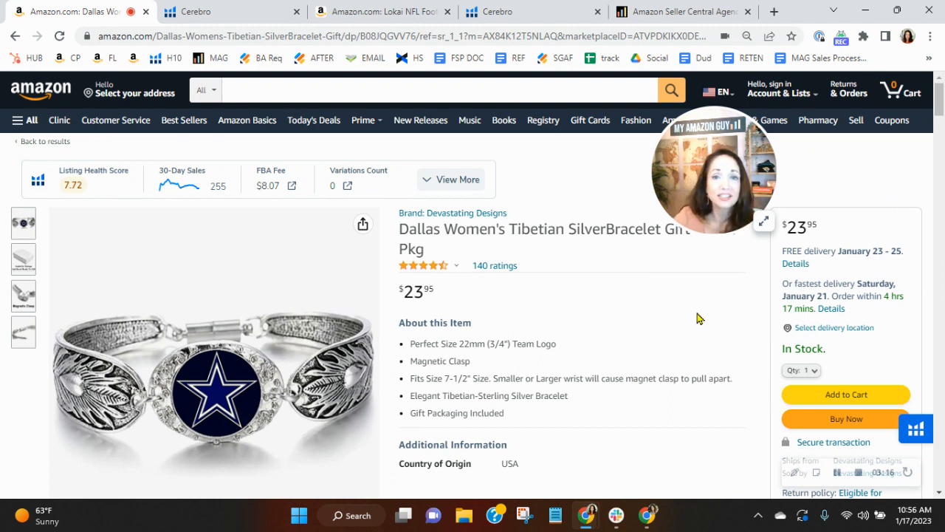
mouse_move(708, 278)
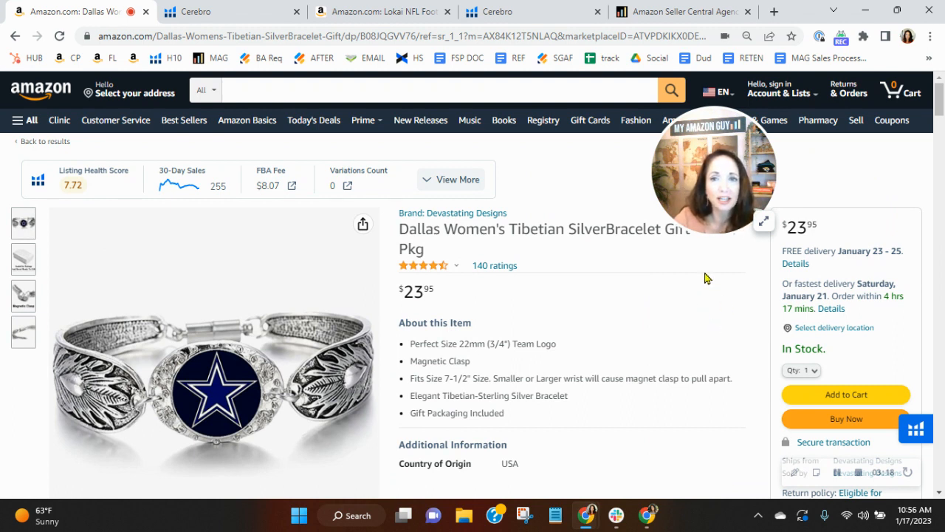